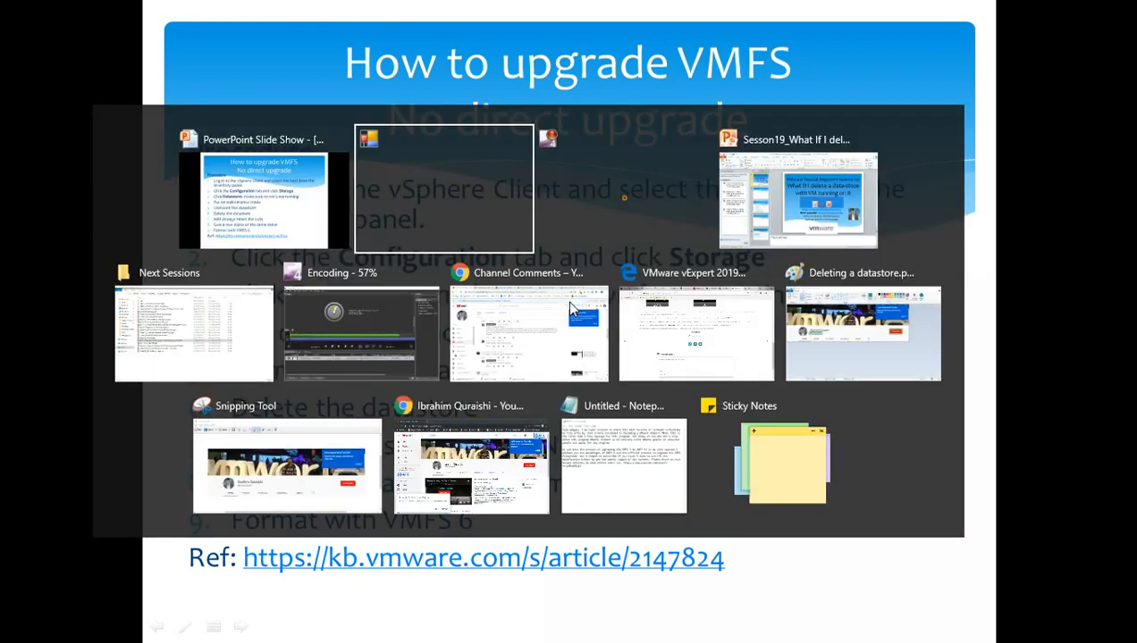
mouse_move(568, 371)
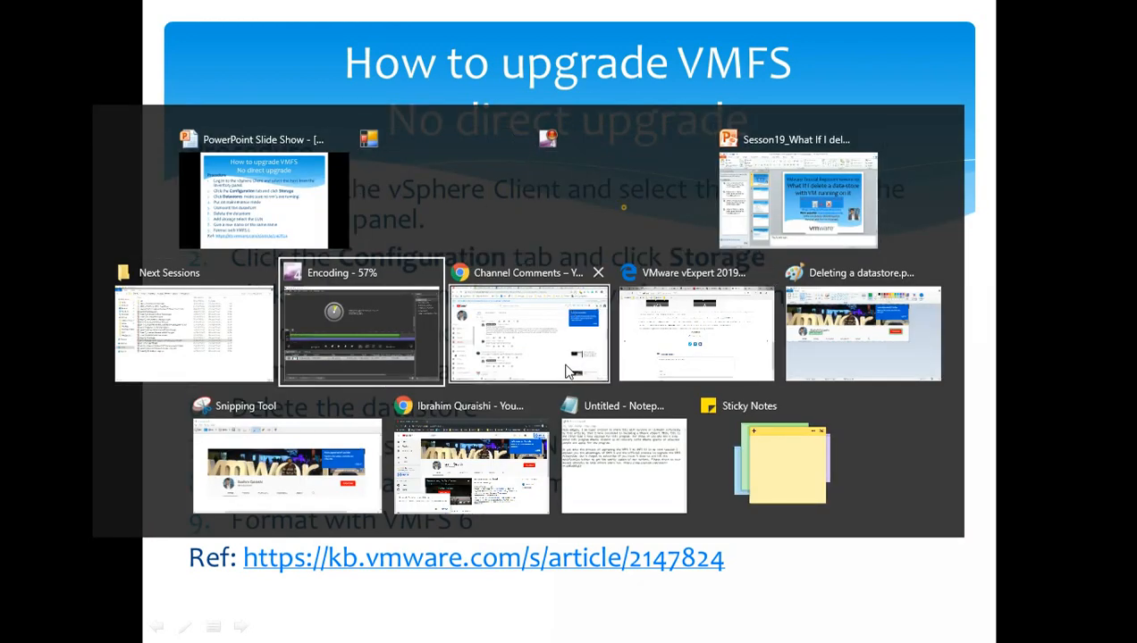
Bring the Chrome YouTube Studio channel comments window to the front.
click(529, 335)
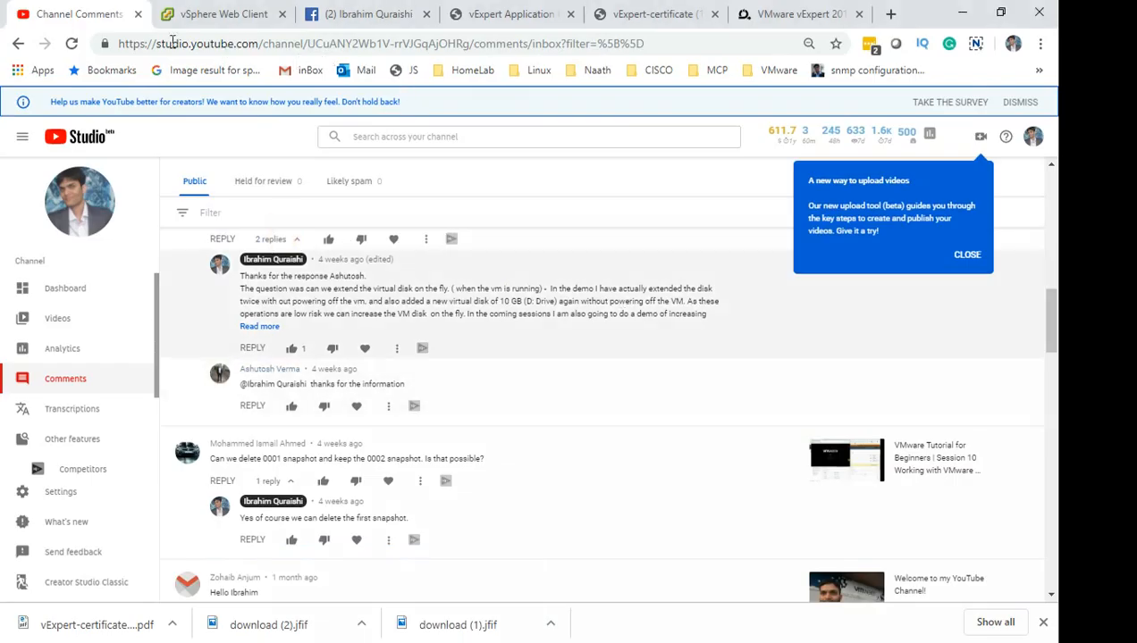
Show the VMs on datastore FreeNAS-LUN03, with kali-linux-01 powered on.
click(223, 13)
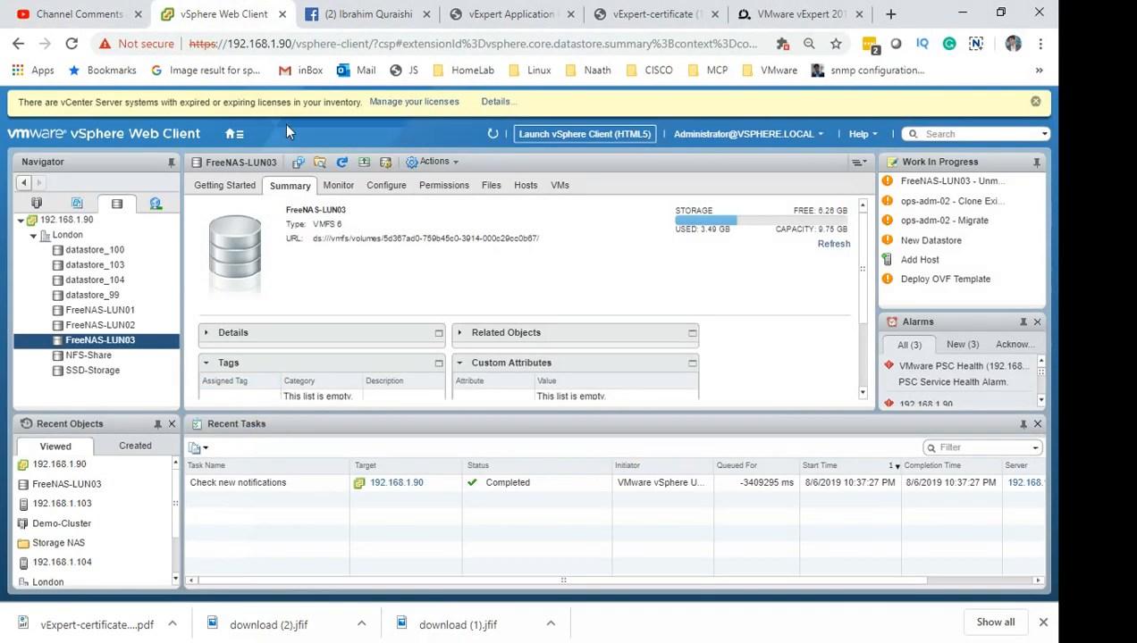
mouse_move(195, 131)
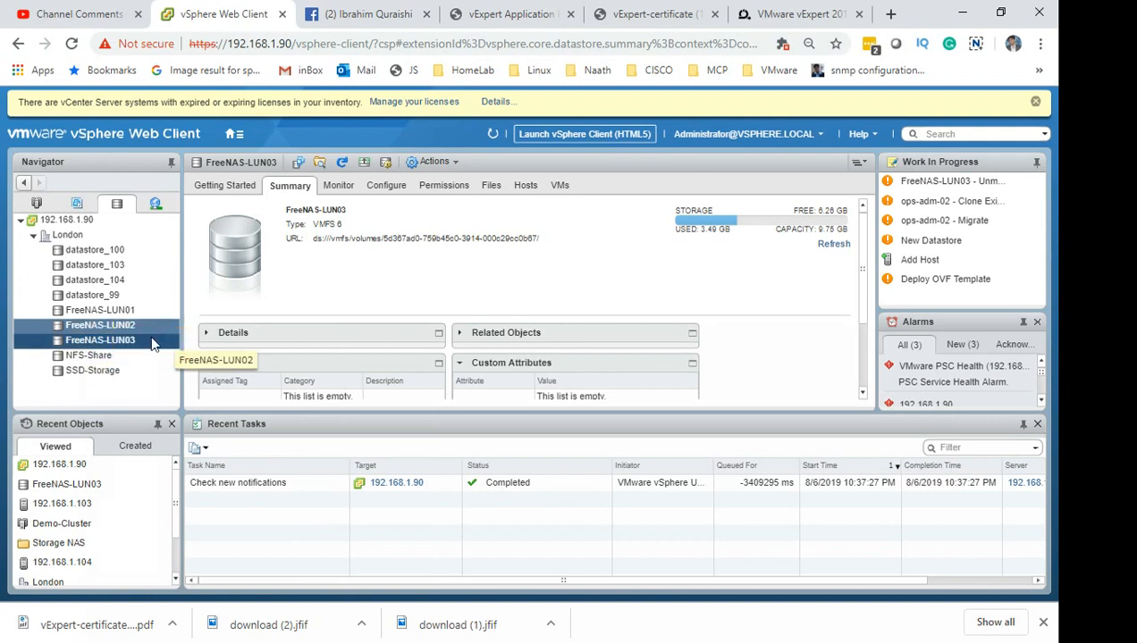
click(99, 340)
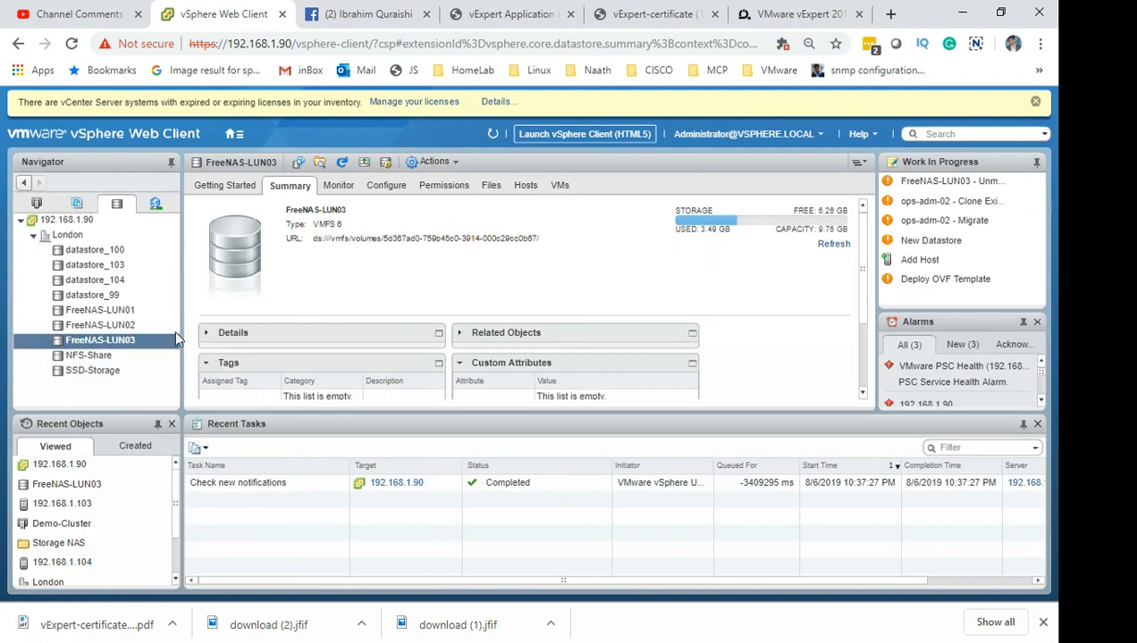
mouse_move(152, 342)
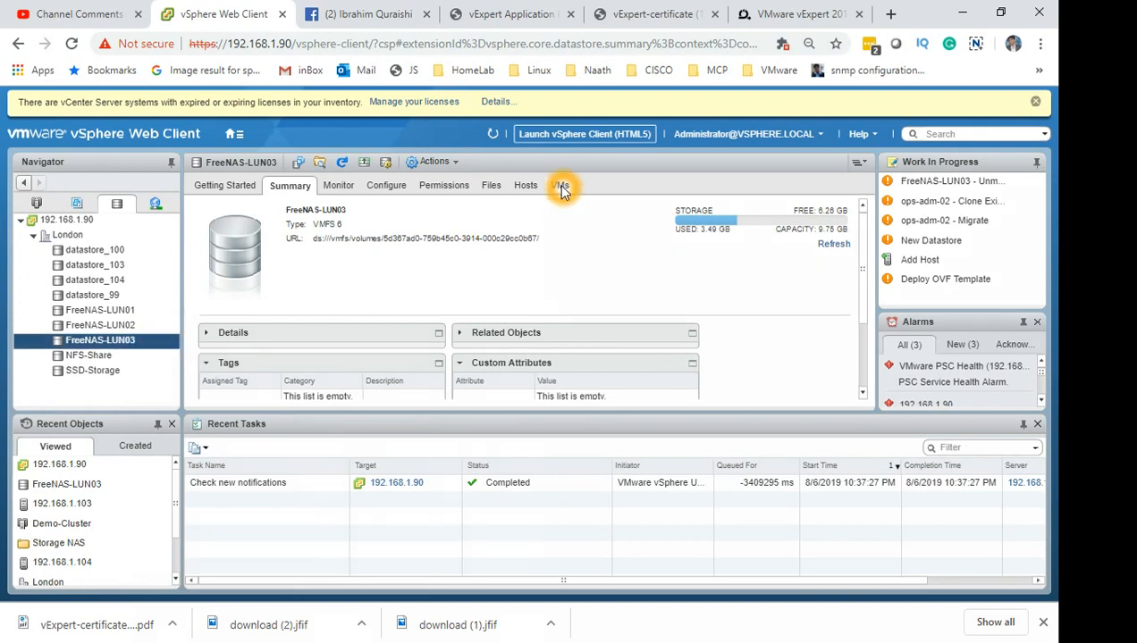
click(558, 185)
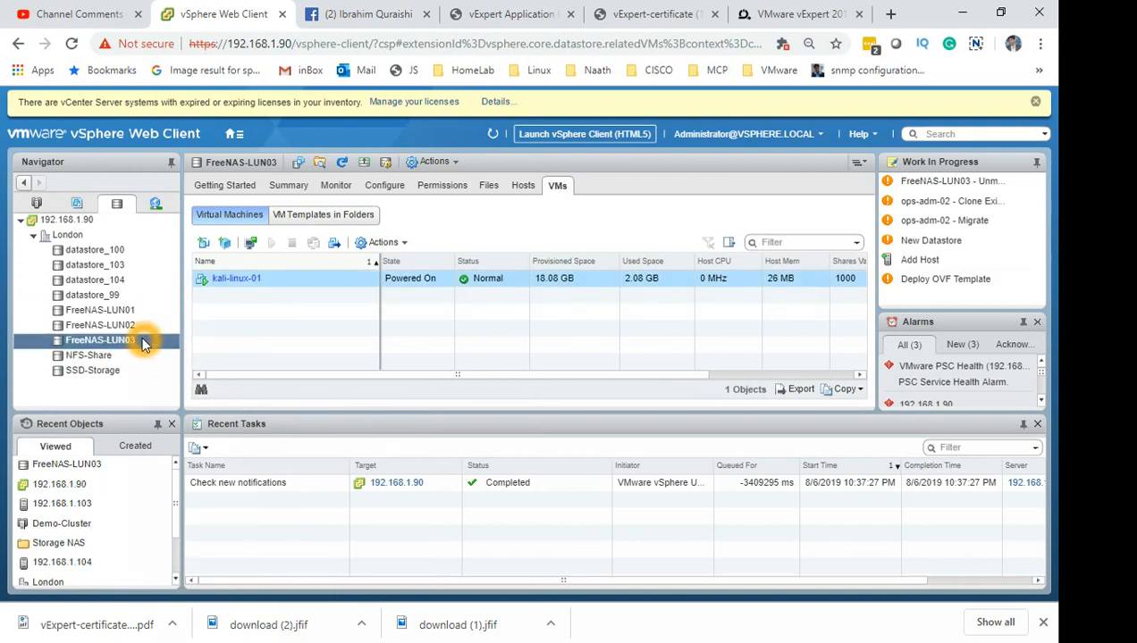
mouse_move(144, 341)
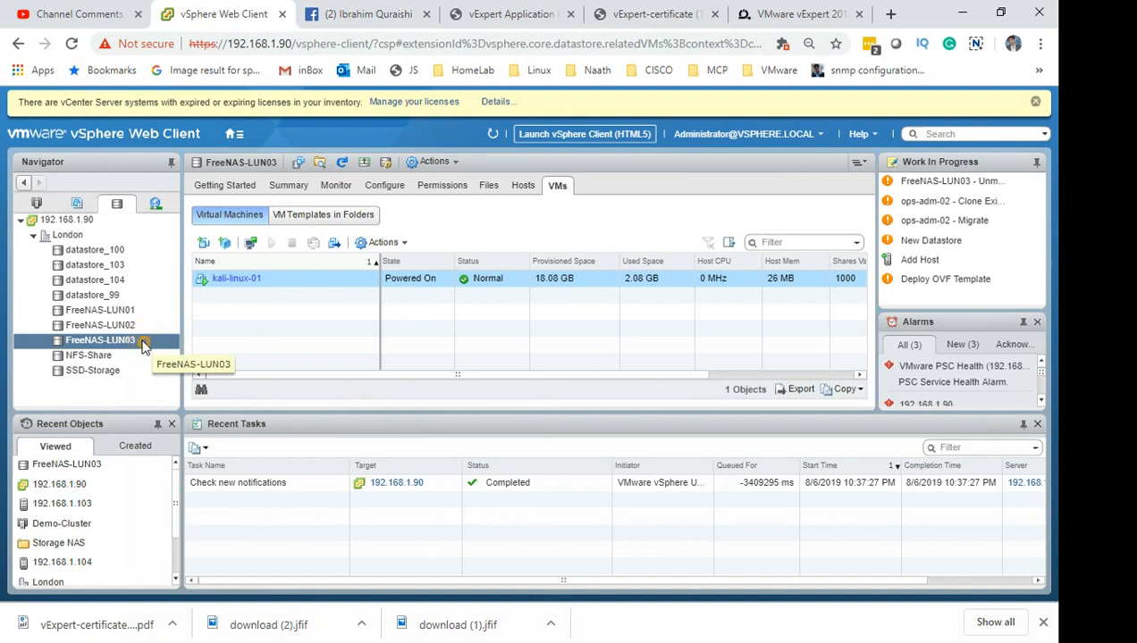
Open the Actions context menu for datastore FreeNAS-LUN03 in the Navigator.
right_click(100, 340)
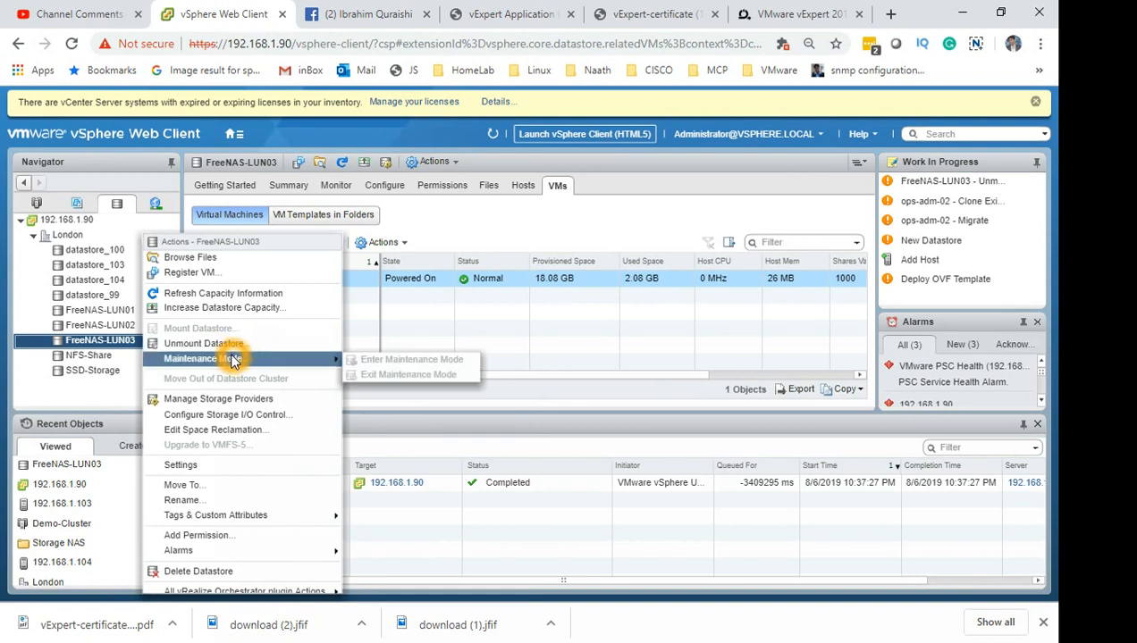
mouse_move(230, 364)
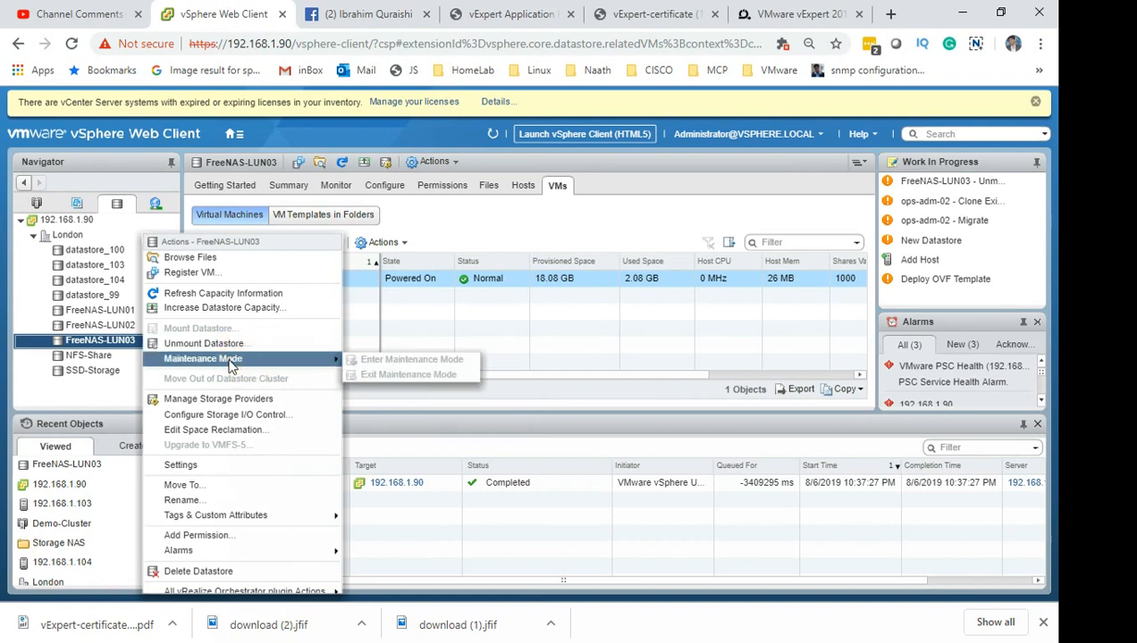
mouse_move(270, 367)
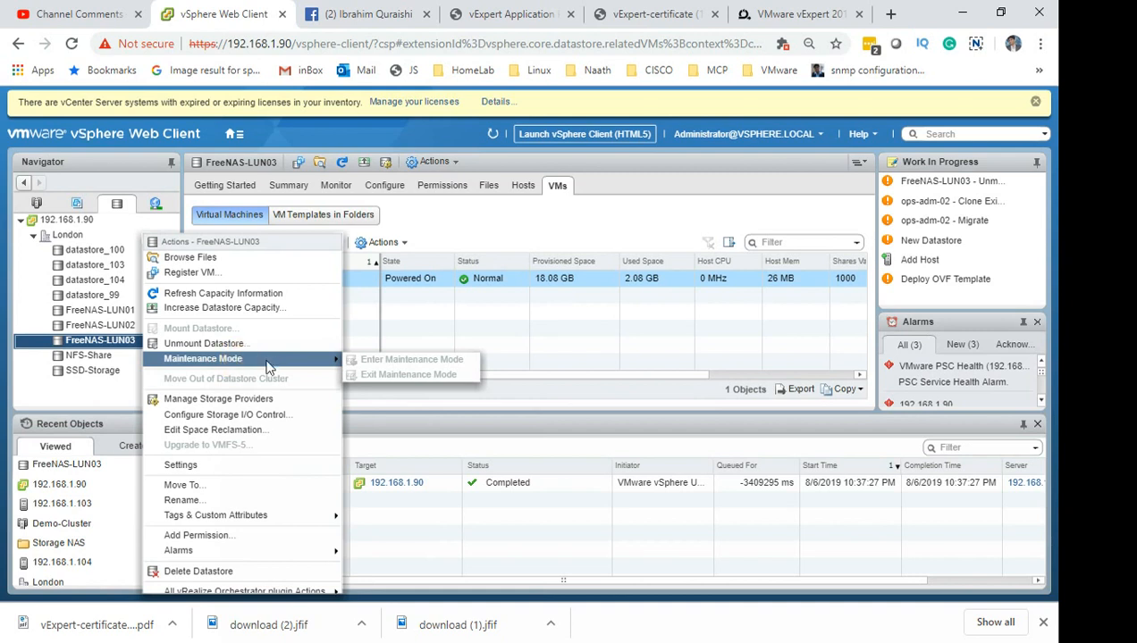
mouse_move(391, 393)
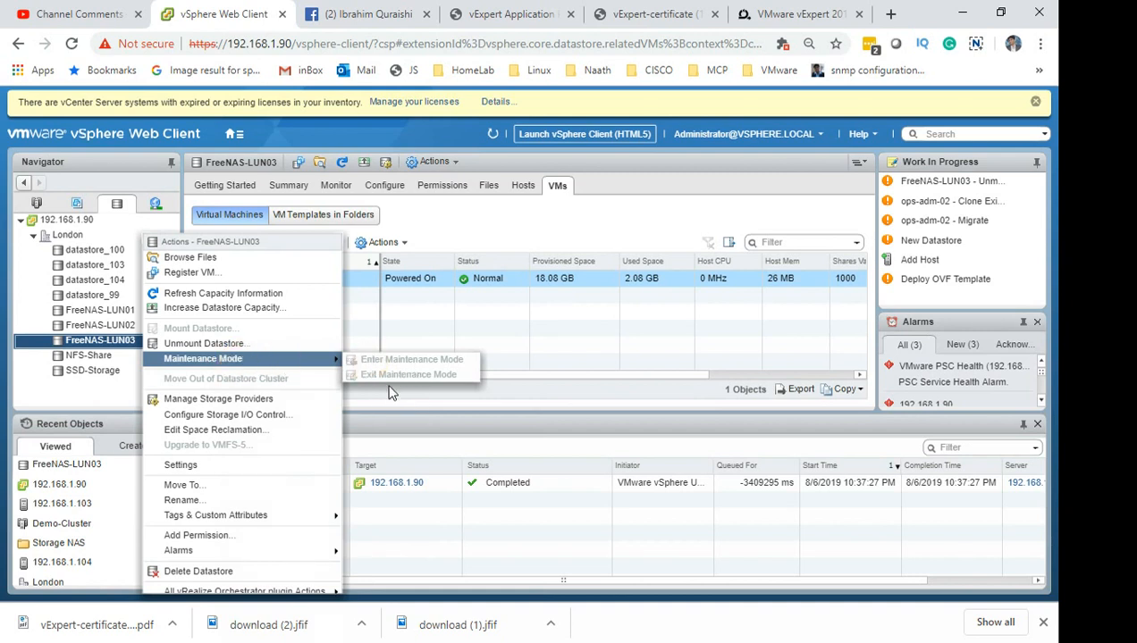
mouse_move(483, 303)
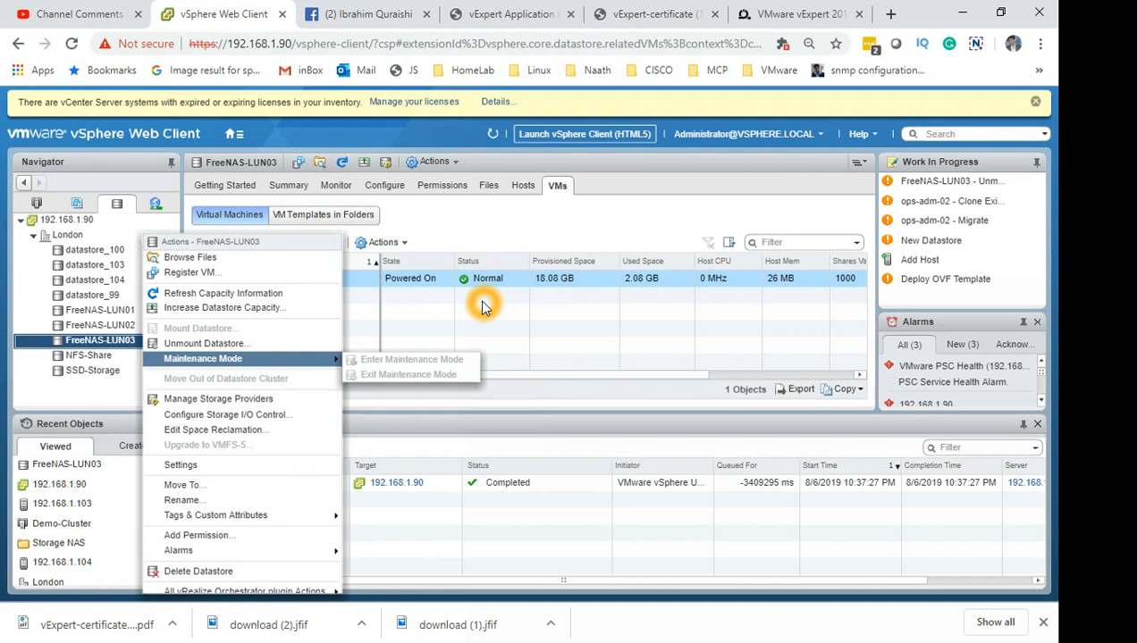
mouse_move(207, 348)
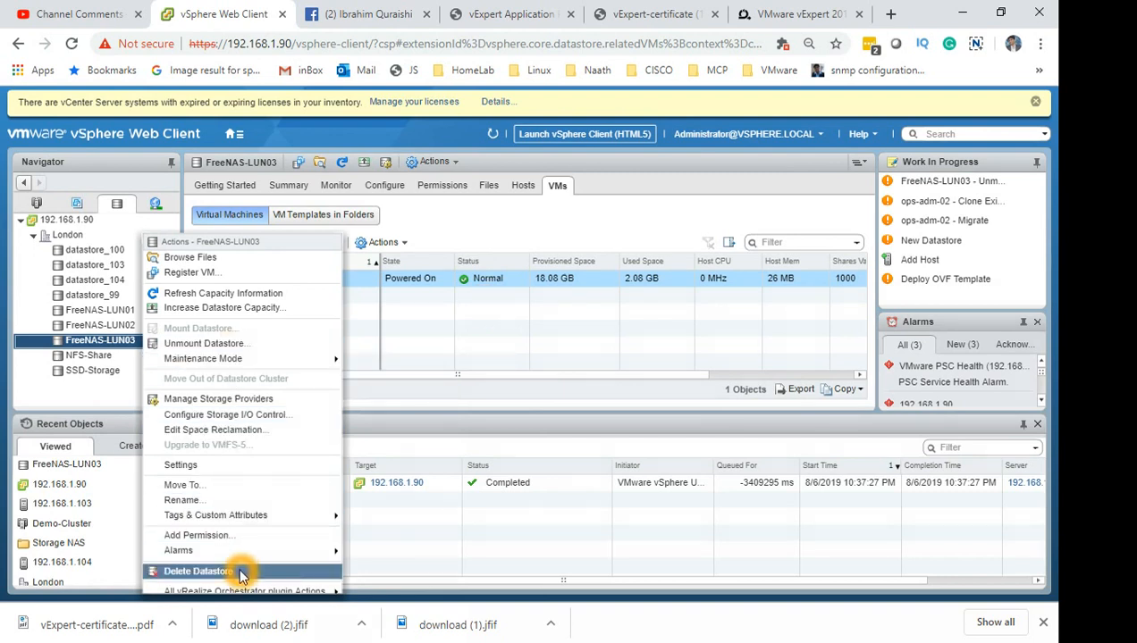
Delete datastore FreeNAS-LUN03 and confirm; the task fails with 'resource is in use'.
click(197, 572)
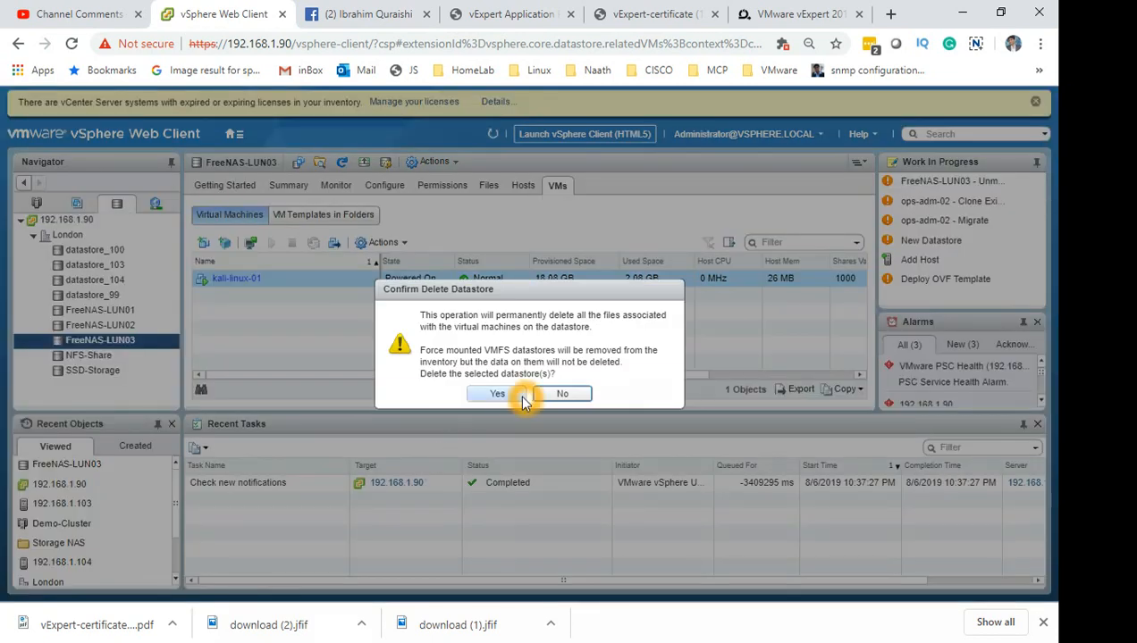
click(497, 393)
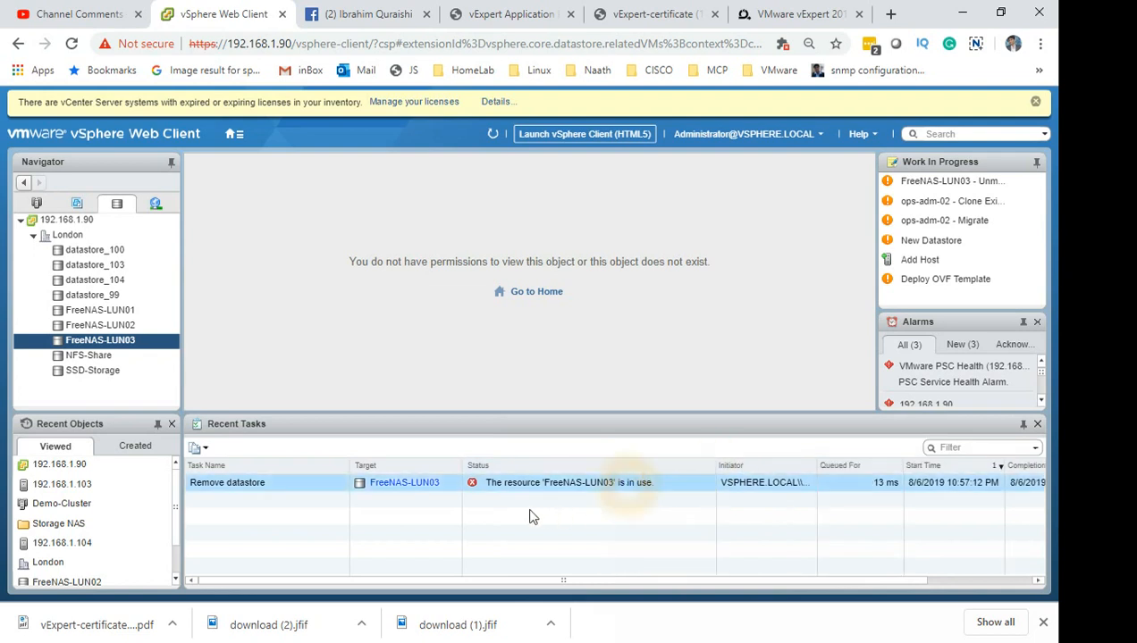
mouse_move(614, 483)
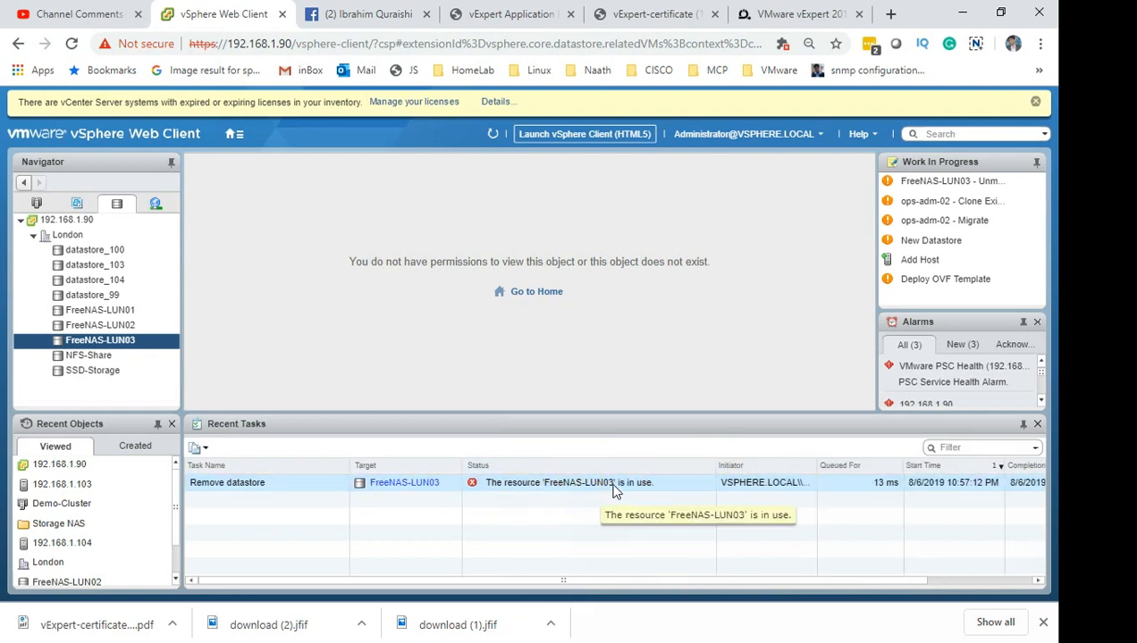
mouse_move(505, 323)
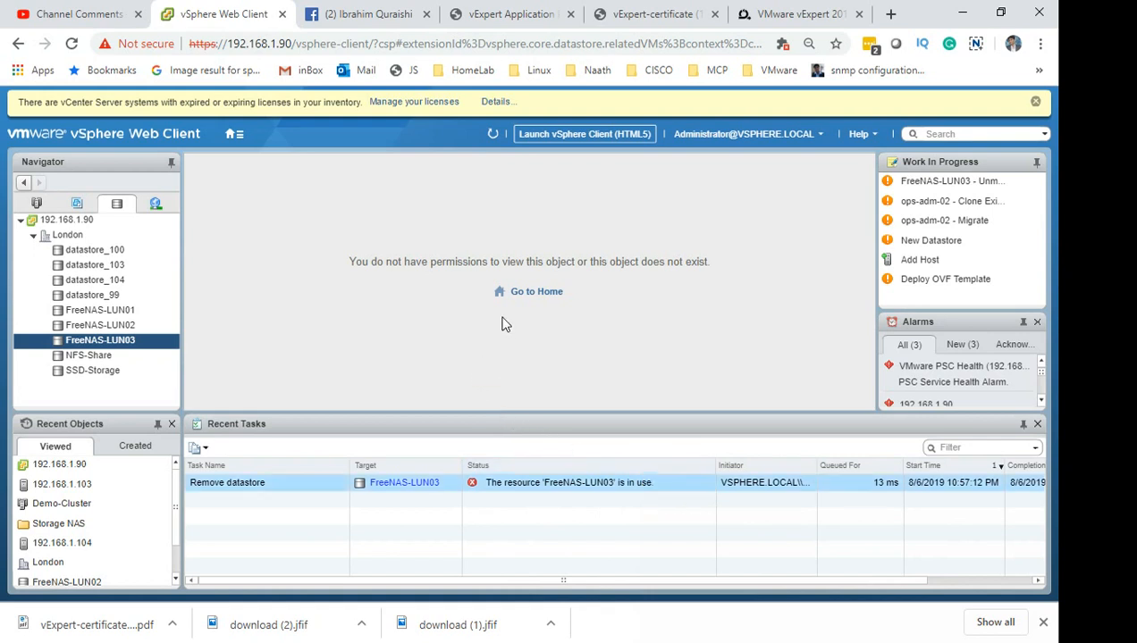
Reselect FreeNAS-LUN03 to see kali-linux-01 still powered on in its VMs list.
click(100, 324)
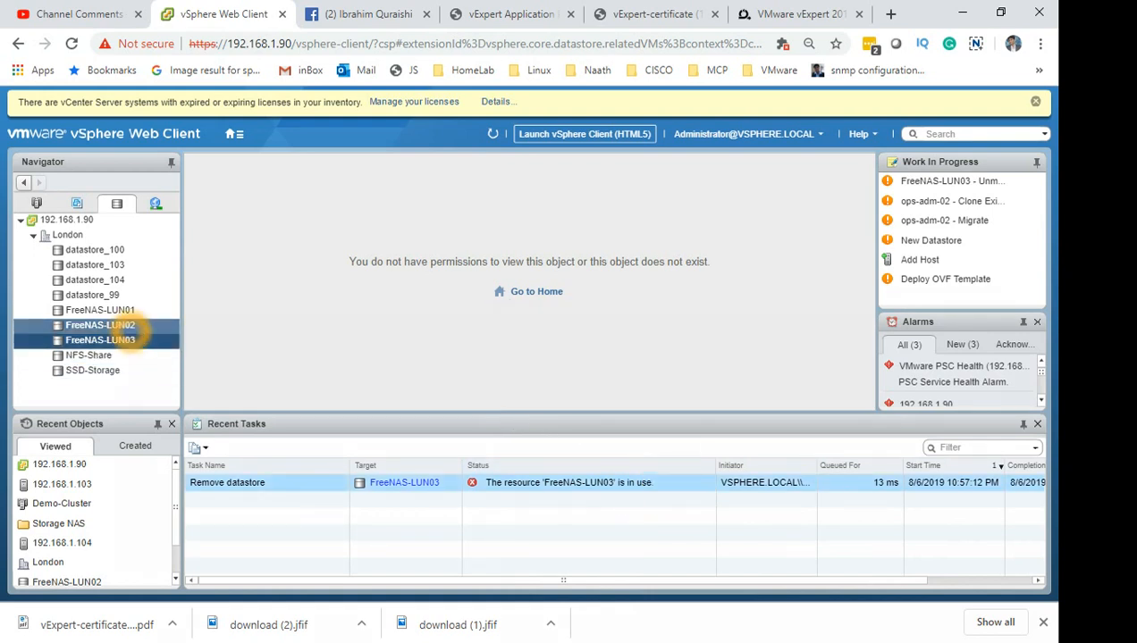
click(99, 325)
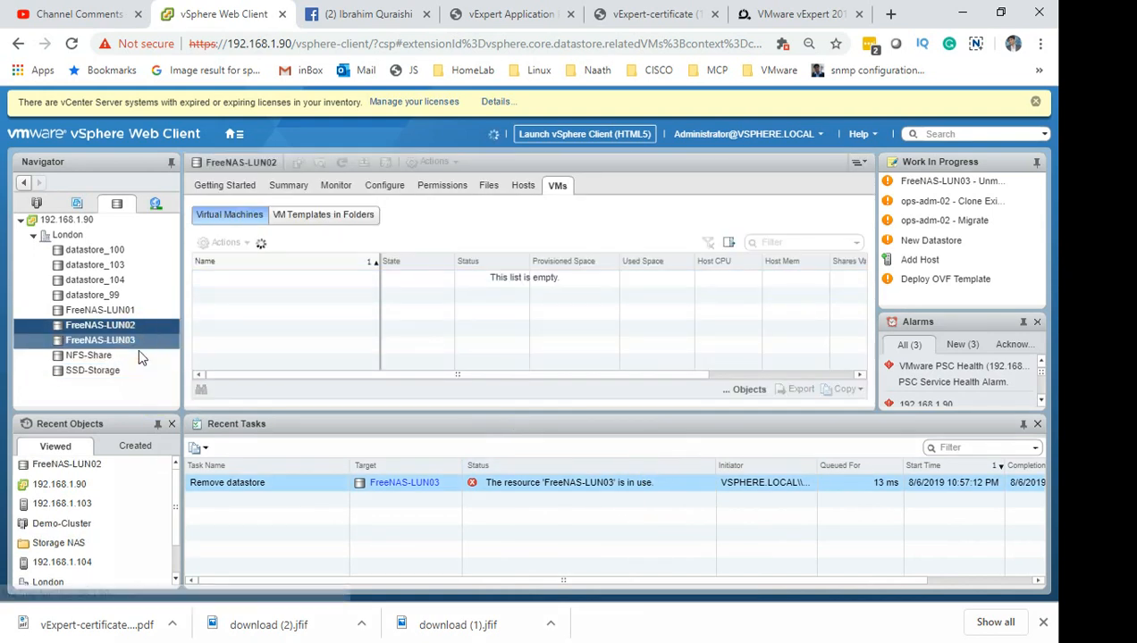
click(100, 339)
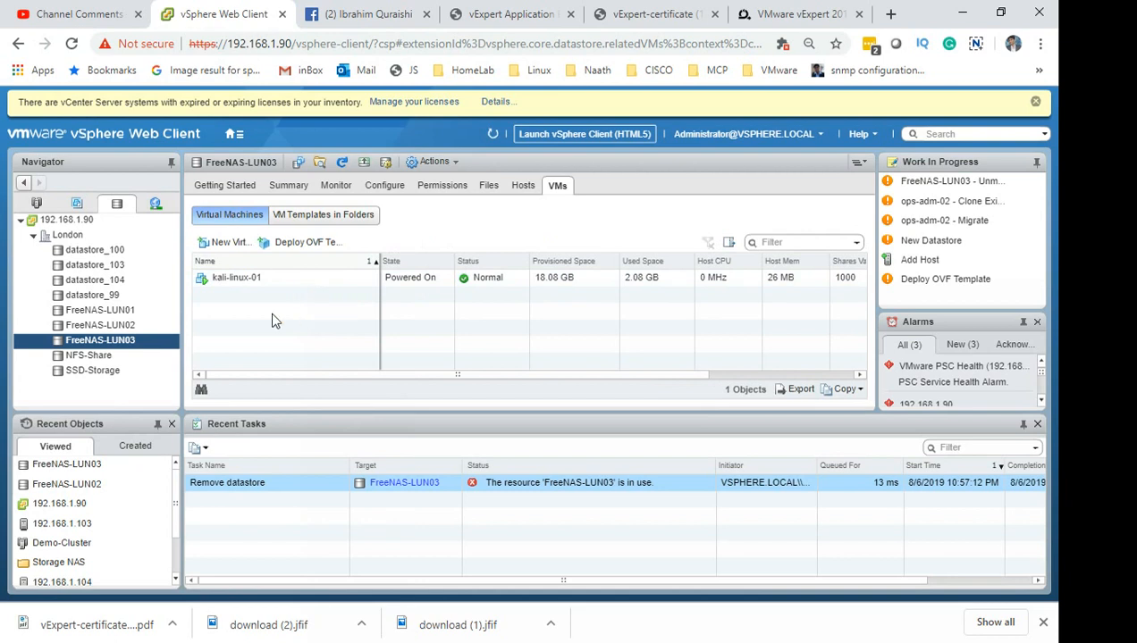
mouse_move(384, 268)
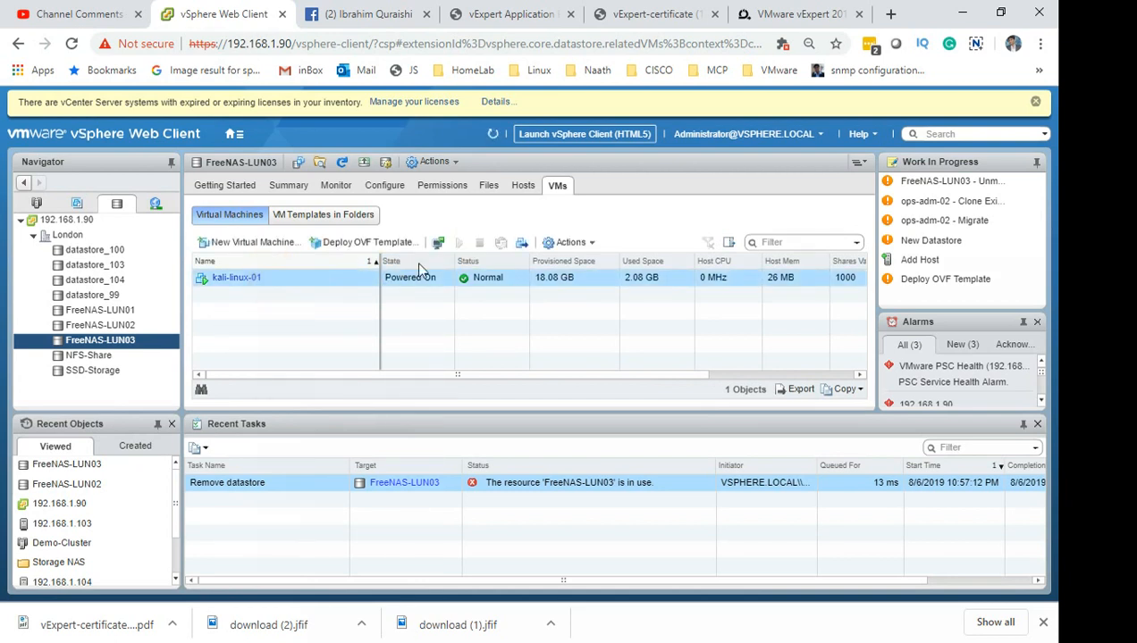
mouse_move(551, 510)
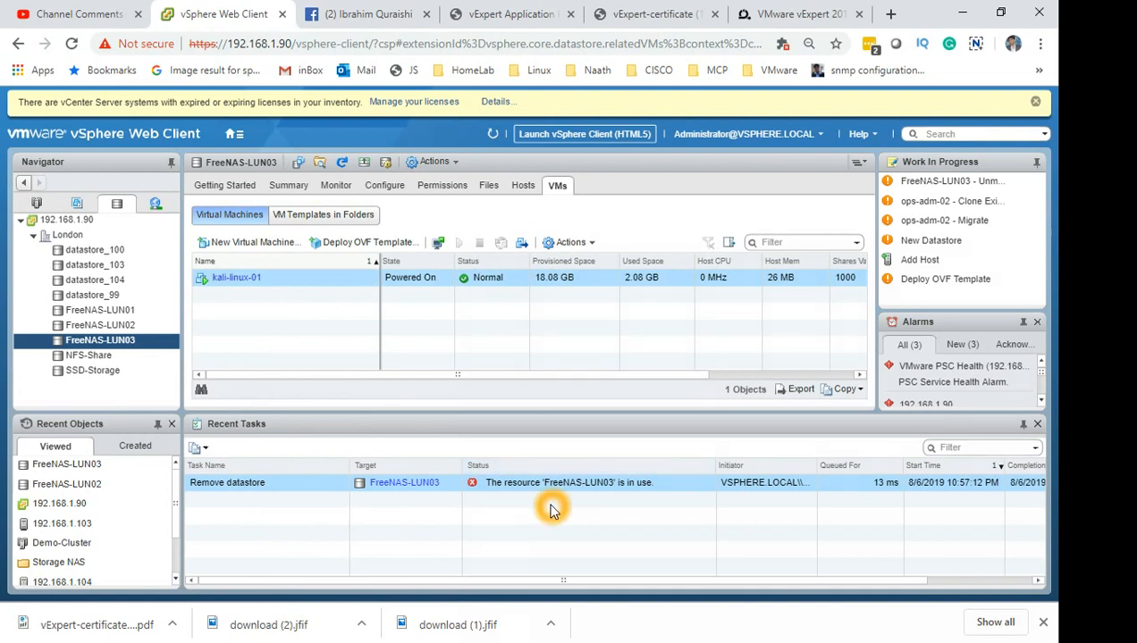
mouse_move(651, 510)
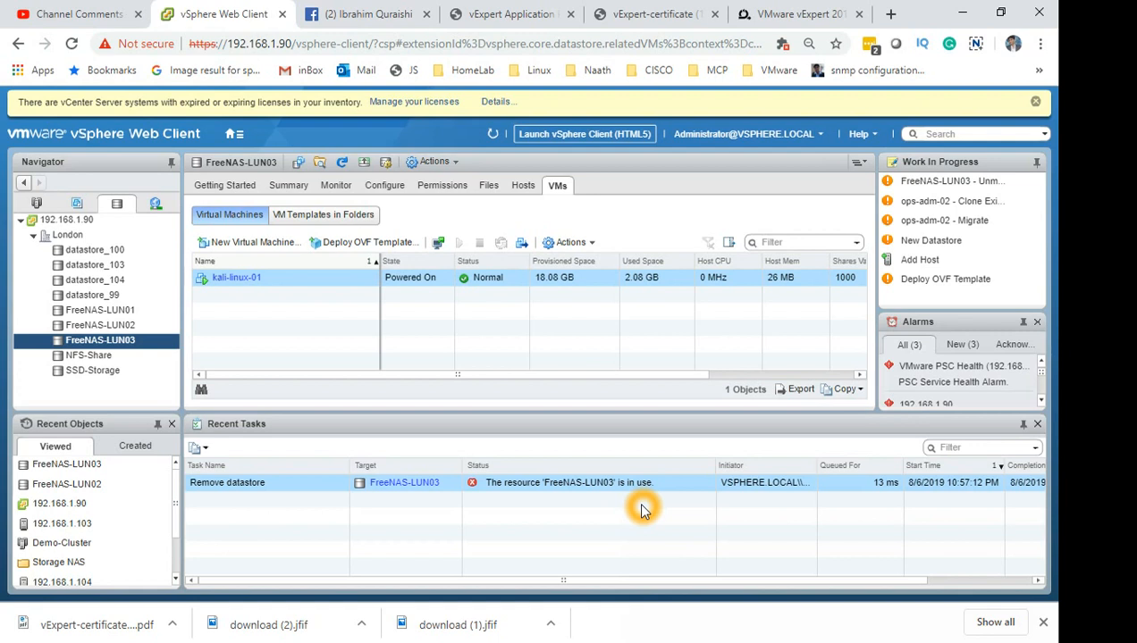
mouse_move(152, 353)
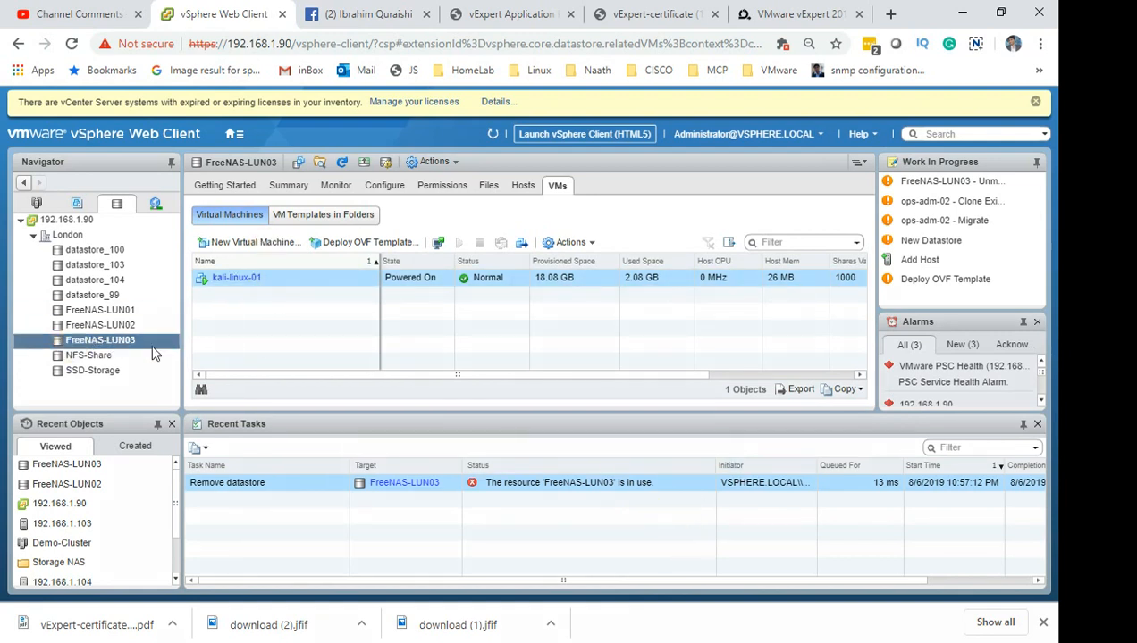
mouse_move(280, 320)
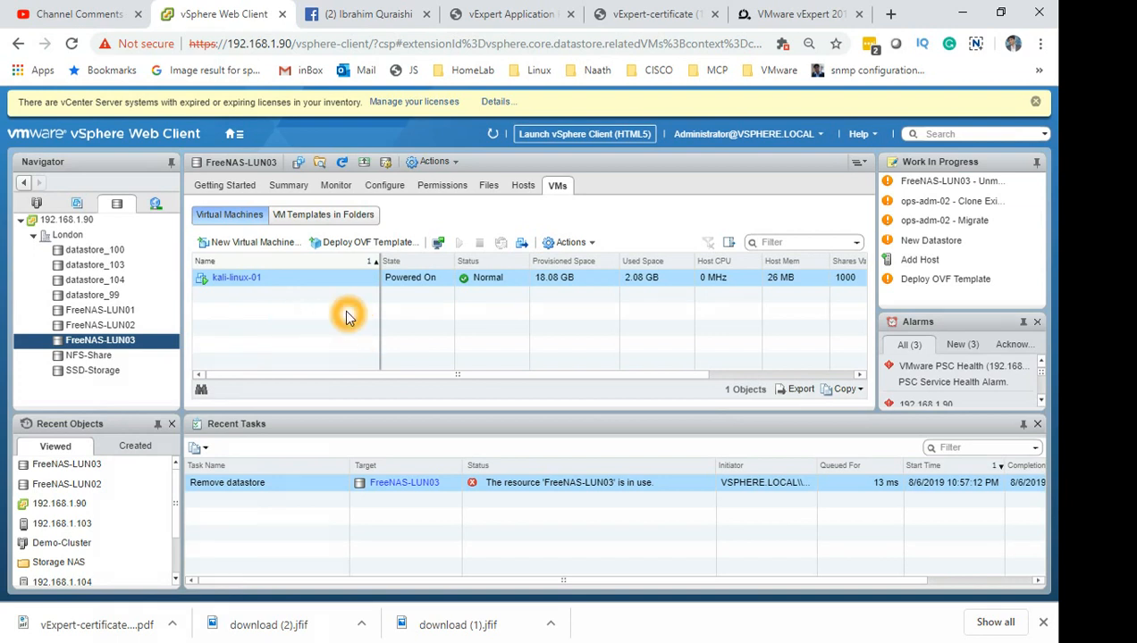
mouse_move(330, 336)
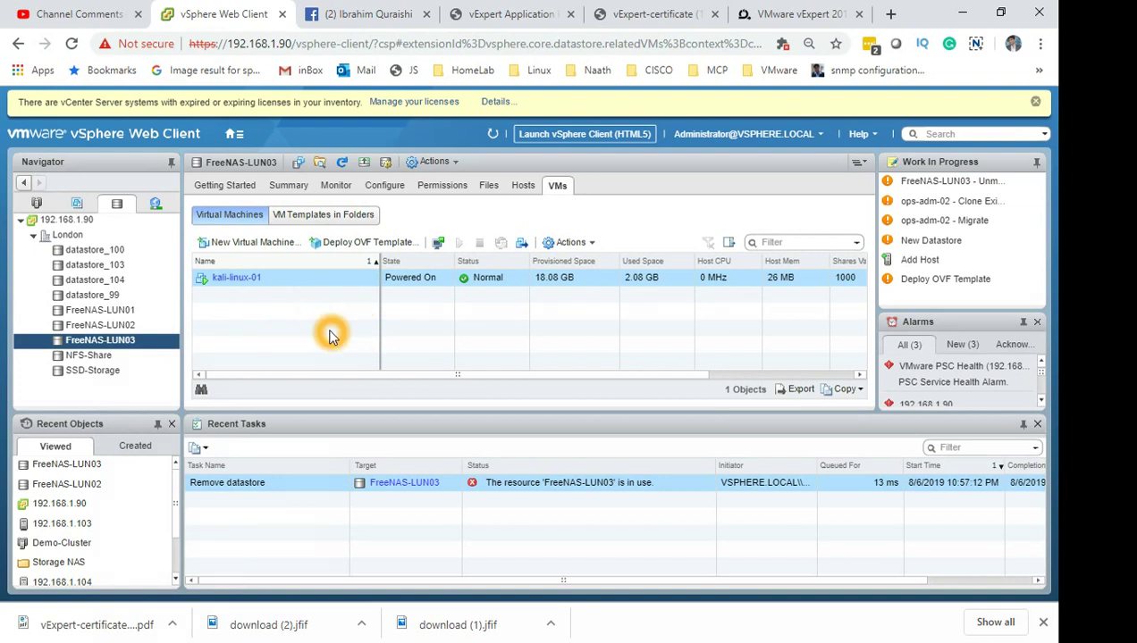
mouse_move(224, 348)
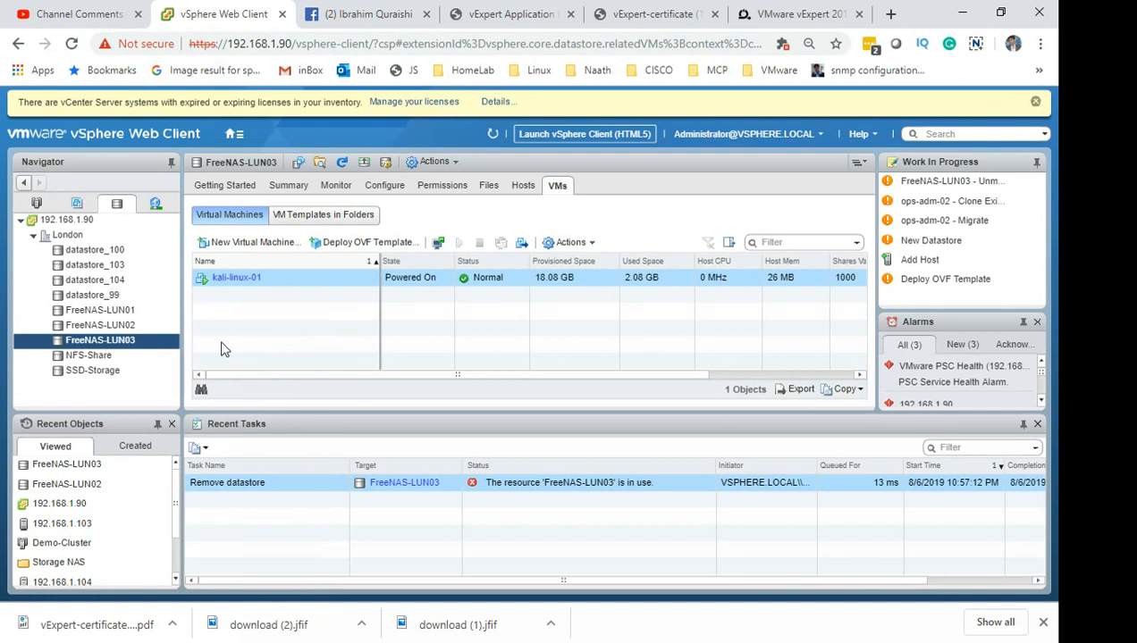
mouse_move(576, 179)
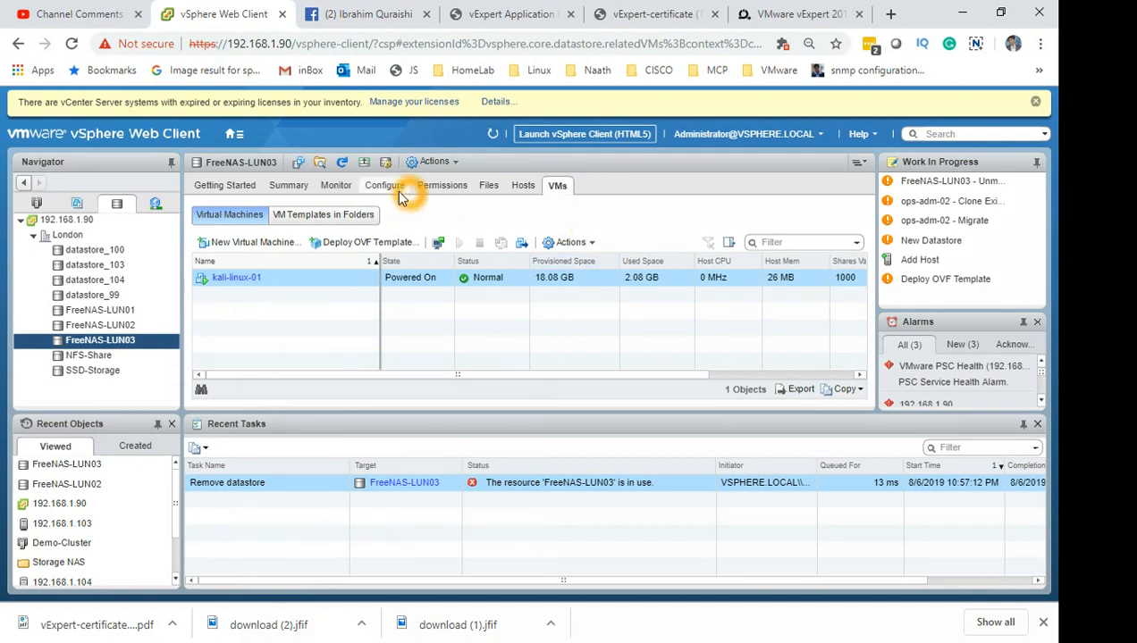
mouse_move(138, 349)
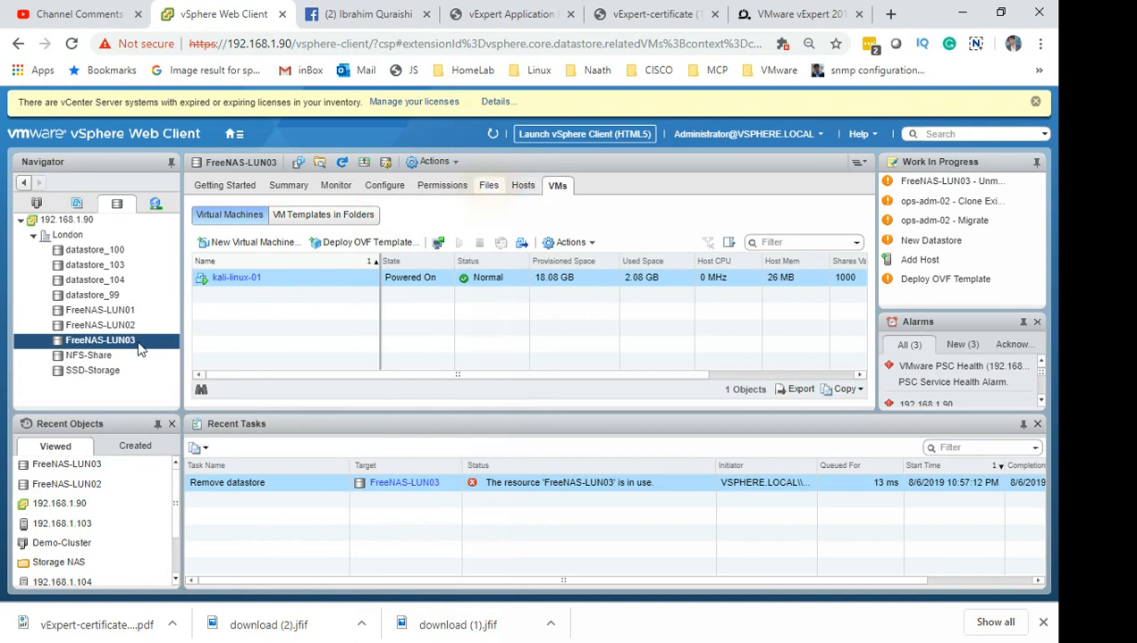
Browse FreeNAS-LUN03's files showing .sdd.sf and kali-linux-01, then open the window switcher.
click(489, 185)
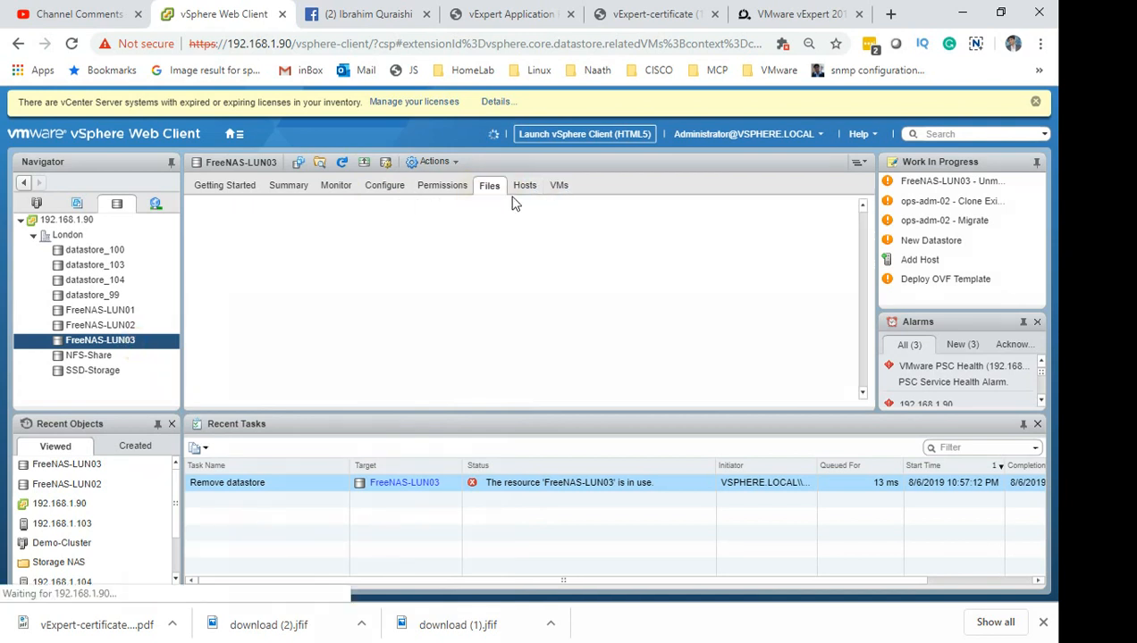
click(489, 185)
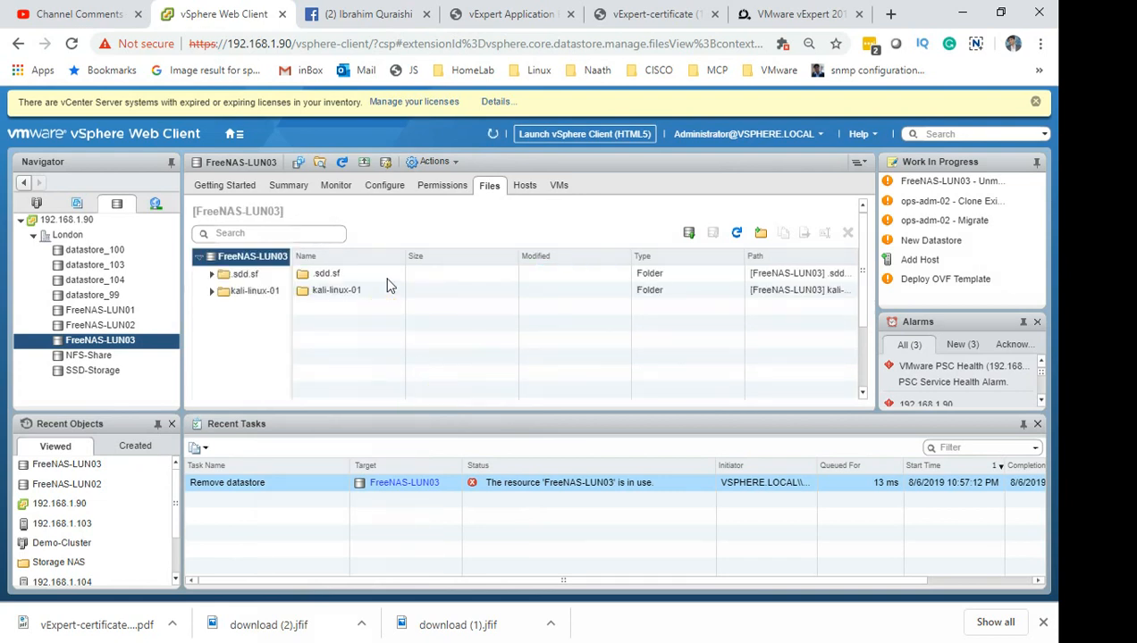
mouse_move(349, 311)
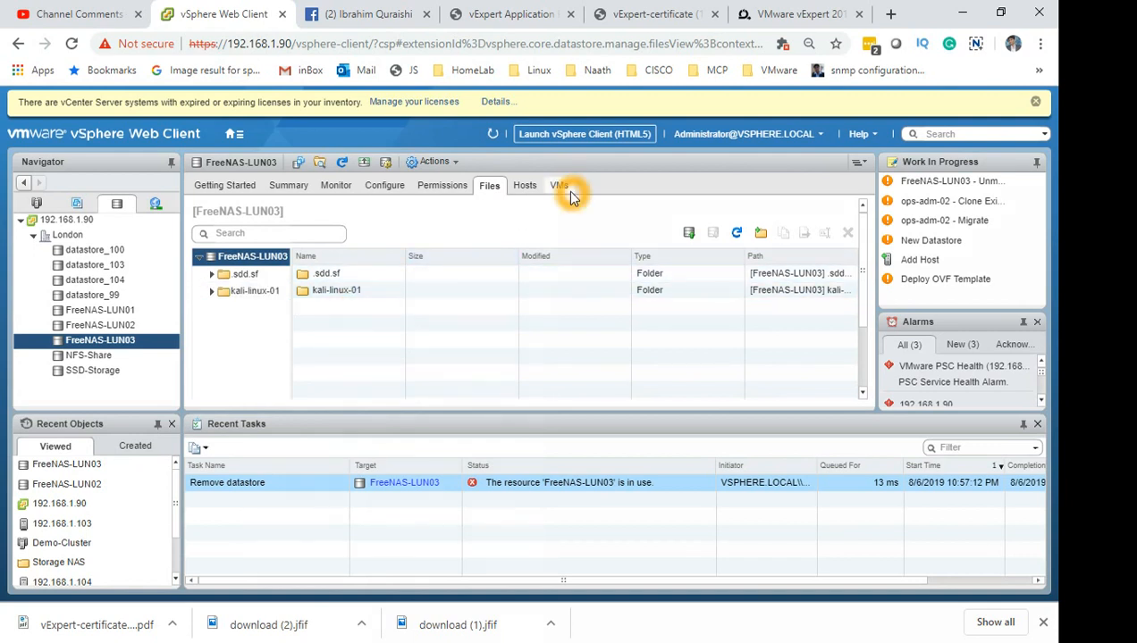
mouse_move(476, 324)
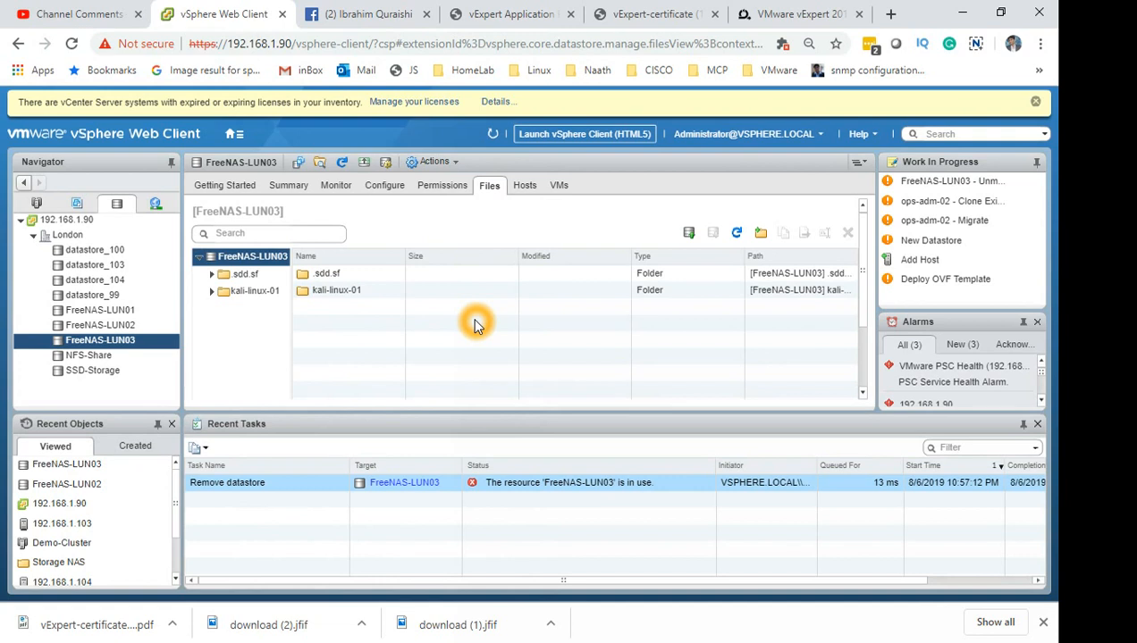
mouse_move(268, 624)
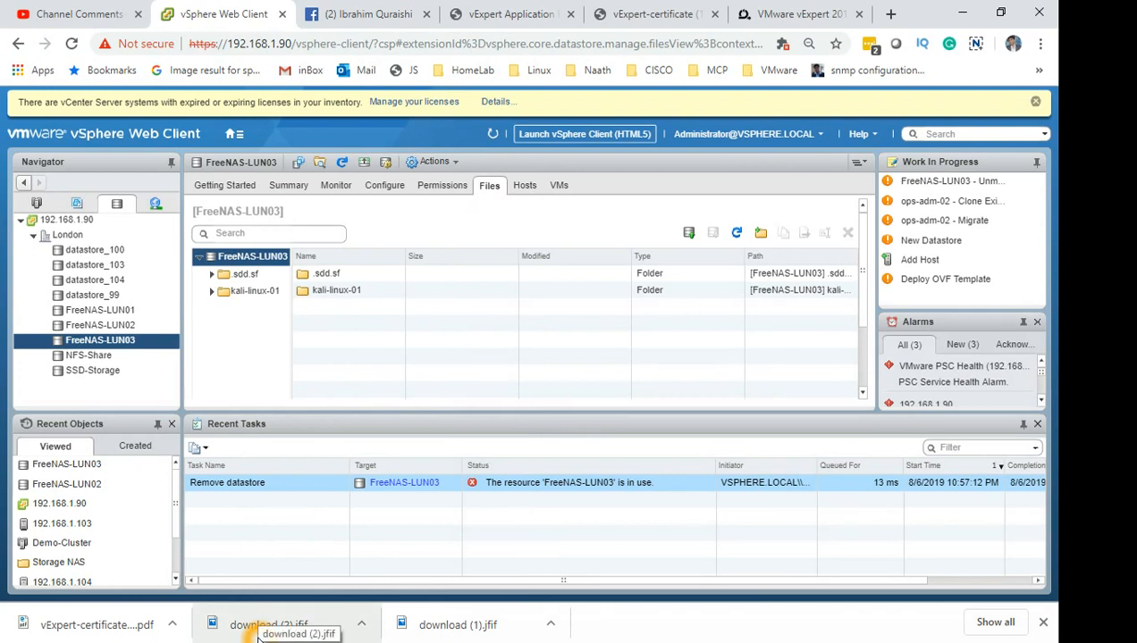
key(alt+tab)
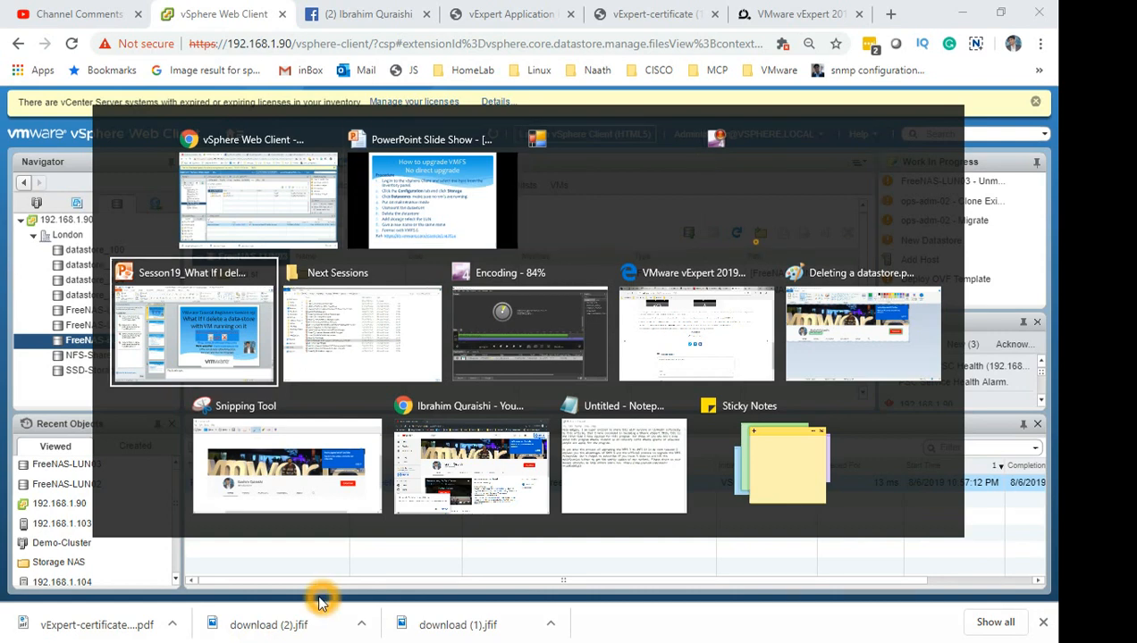
Switch to the PowerPoint Session19 slide show.
click(194, 335)
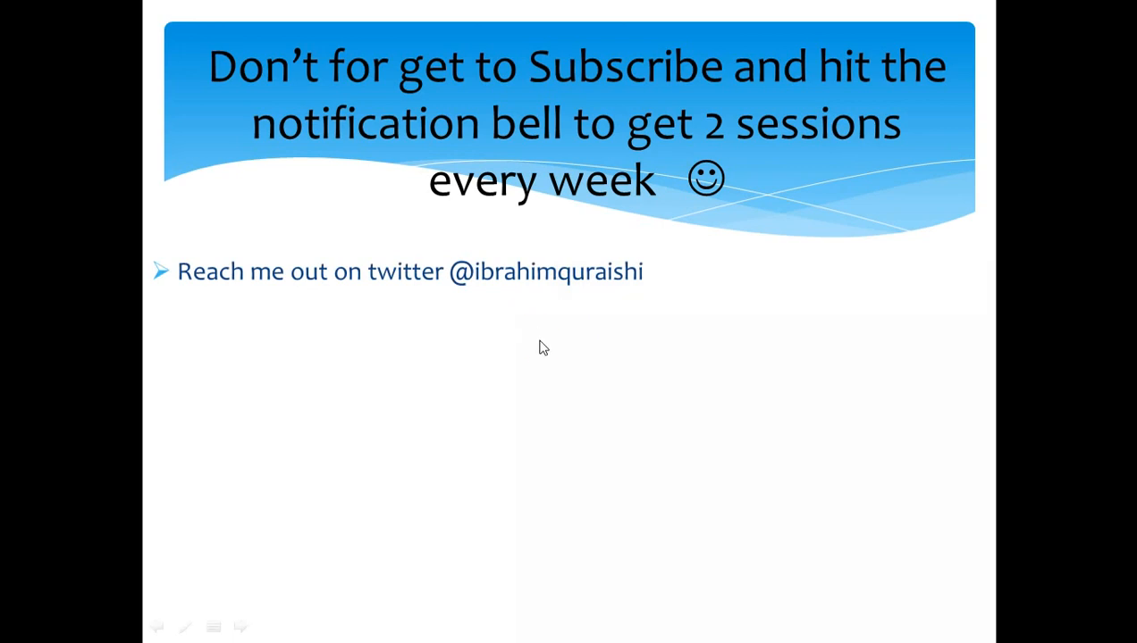
Reveal the blog links and the question about deleting a datastore with a running VM.
click(530, 344)
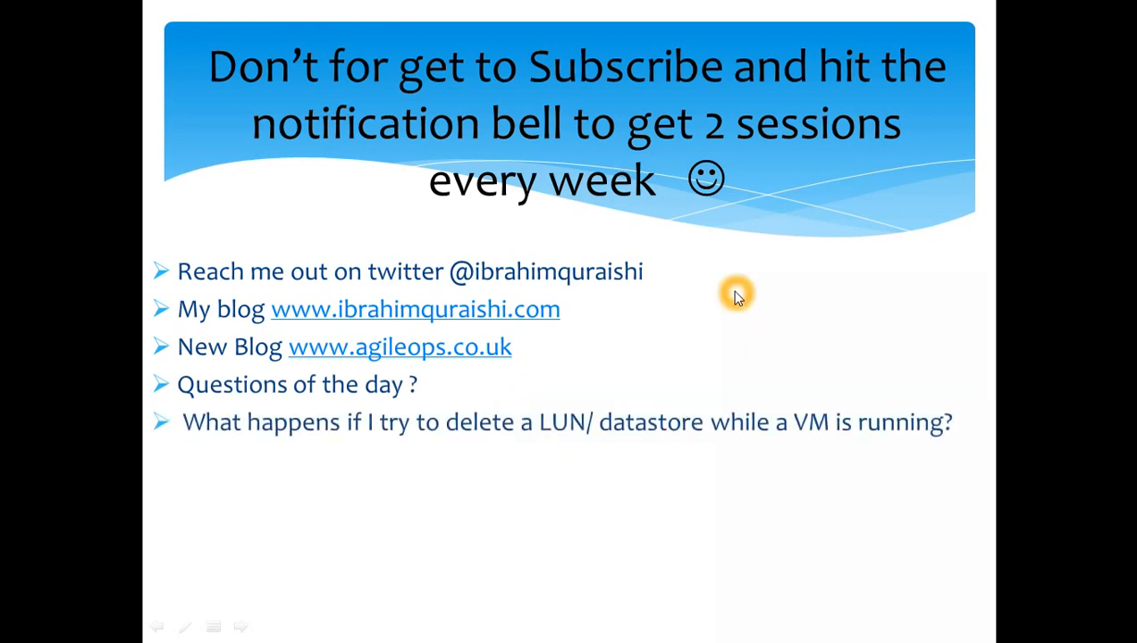
mouse_move(724, 334)
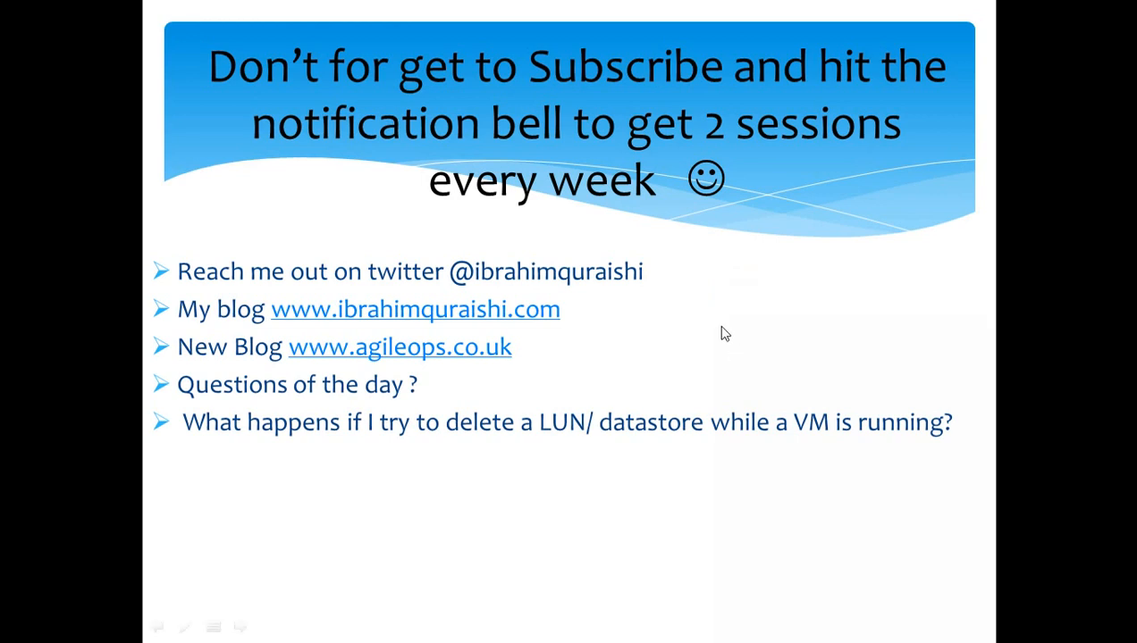